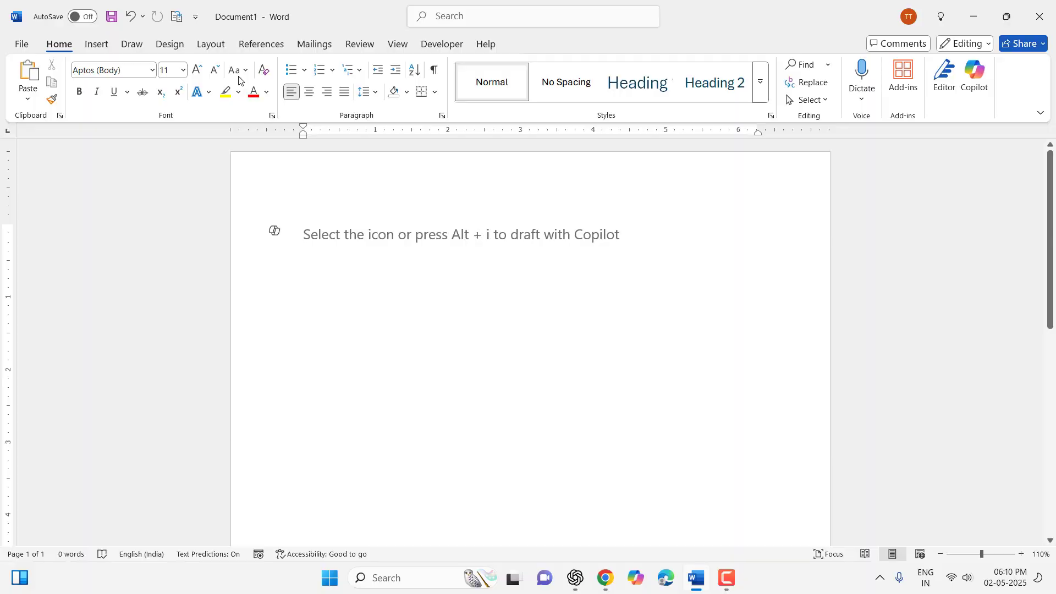
Open Word Options > Proofing > AutoCorrect Options to show the replace-as-you-type list
{"action": "left_click", "coordinate": [303, 234]}
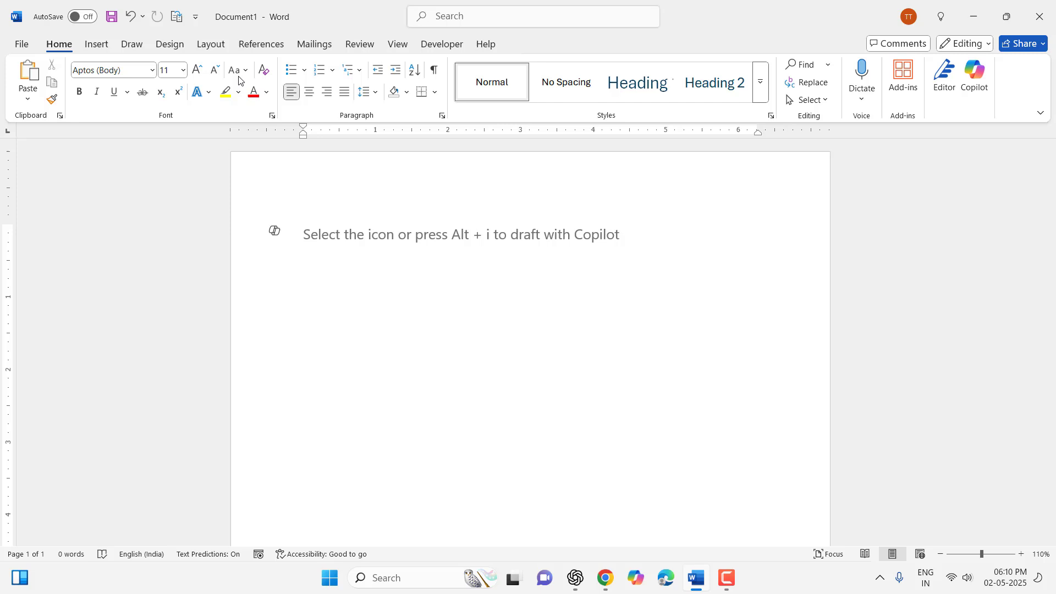
{"action": "left_click", "coordinate": [304, 234]}
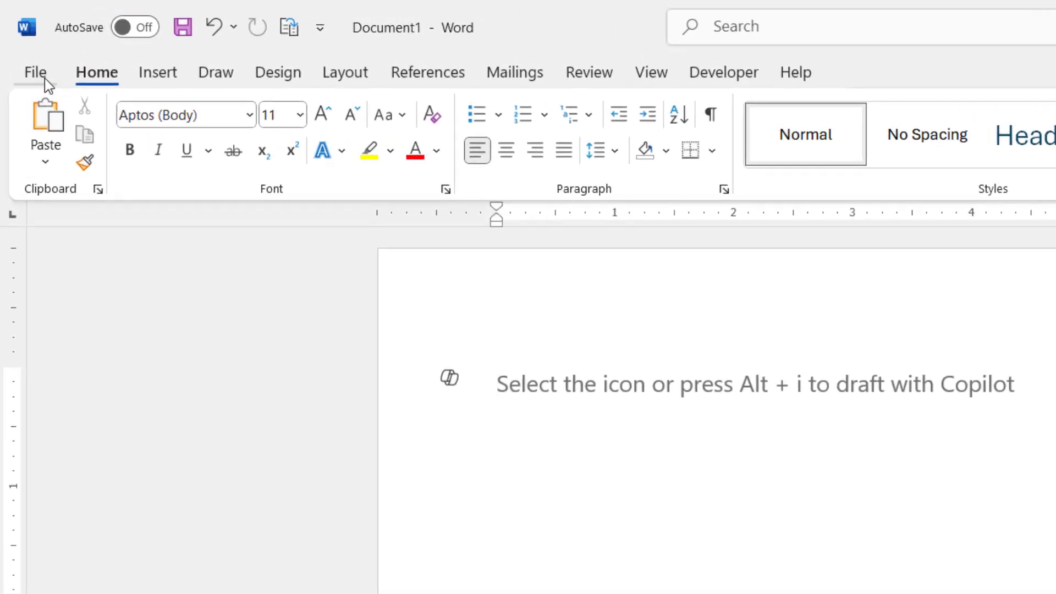
{"action": "left_click", "coordinate": [34, 72]}
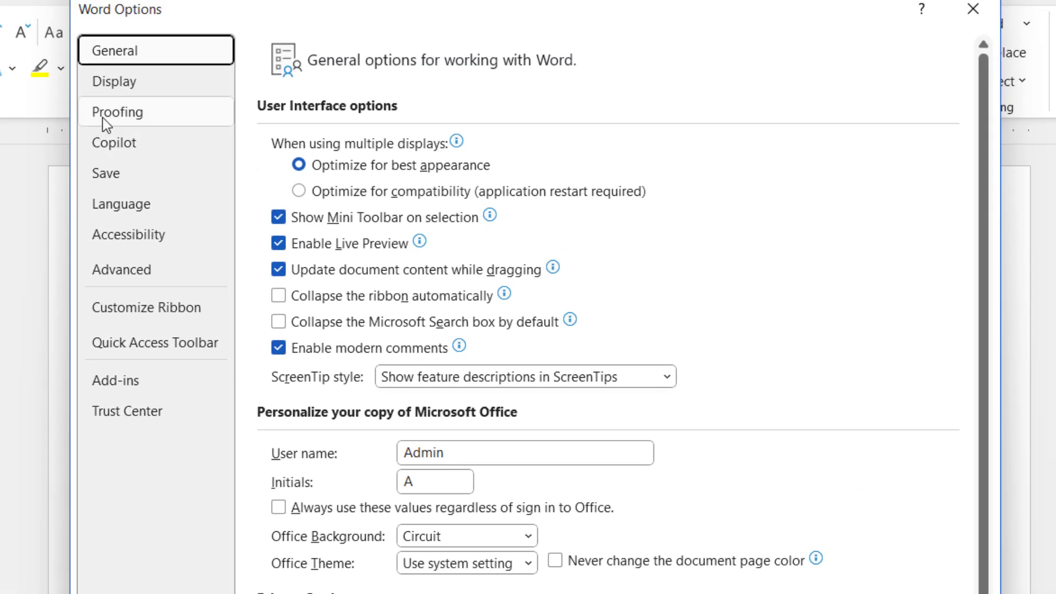
{"action": "left_click", "coordinate": [117, 112]}
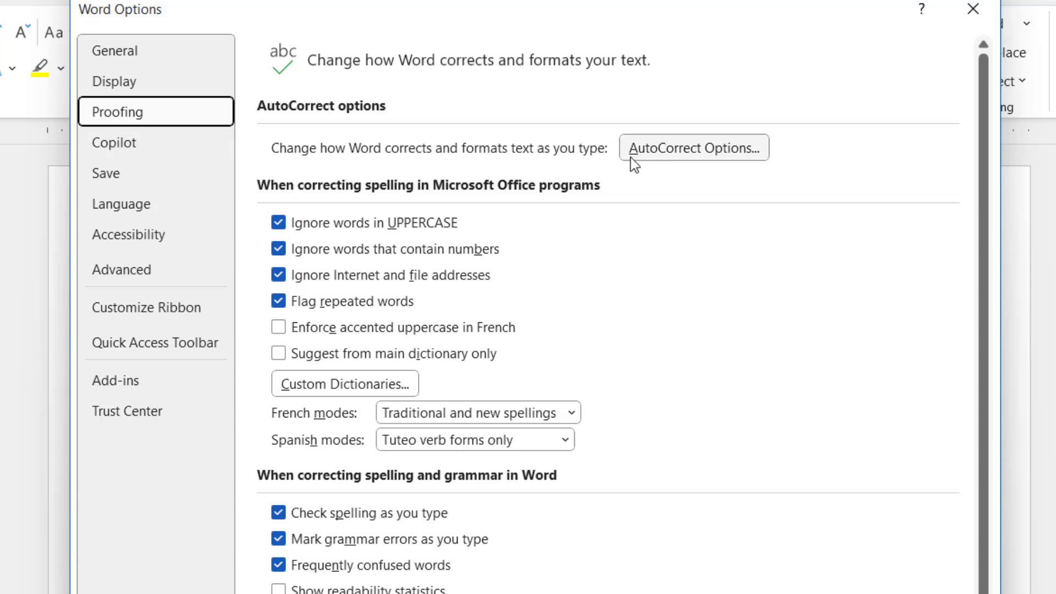
{"action": "left_click", "coordinate": [693, 147]}
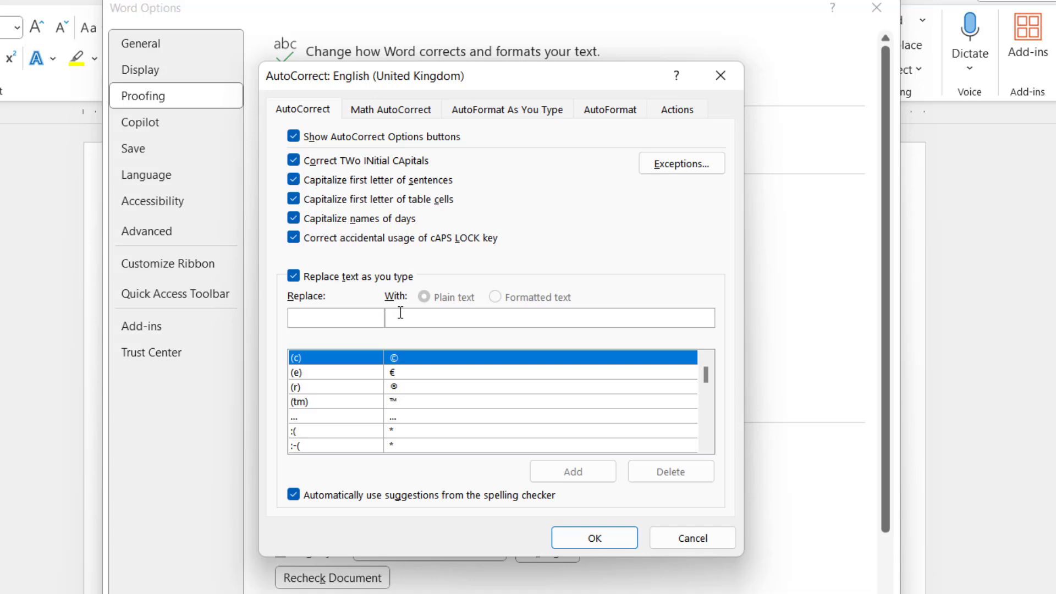
Add an AutoCorrect entry replacing '..' with 'Thank you for watching please like, share & subscribe'
{"action": "type", "text": "Thank you for watching please like, share & subscribe"}
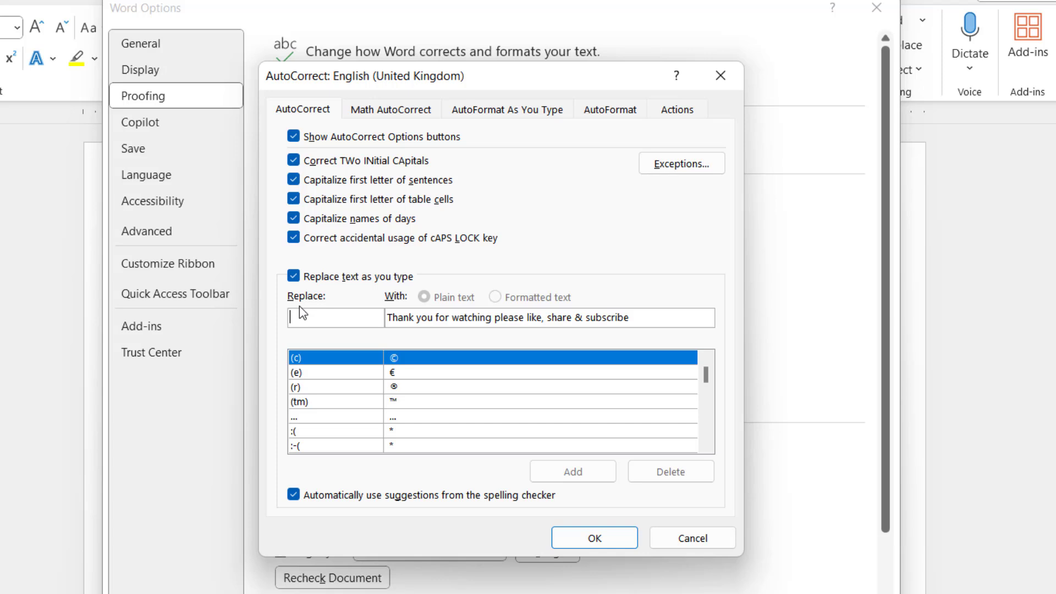
{"action": "type", "text": "mjtube"}
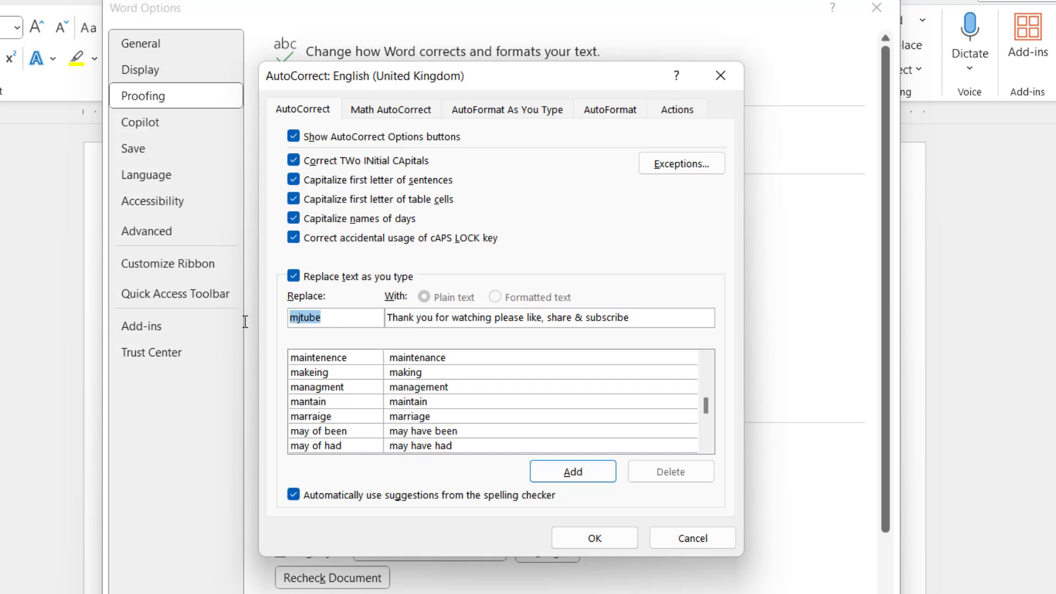
{"action": "mouse_move", "coordinate": [244, 327]}
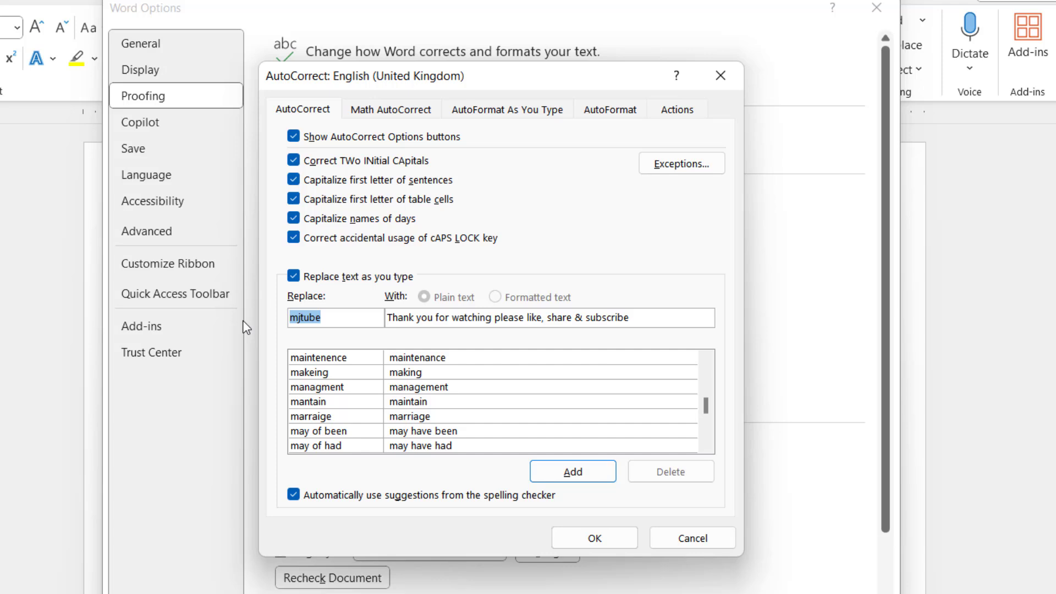
{"action": "type", "text": ".."}
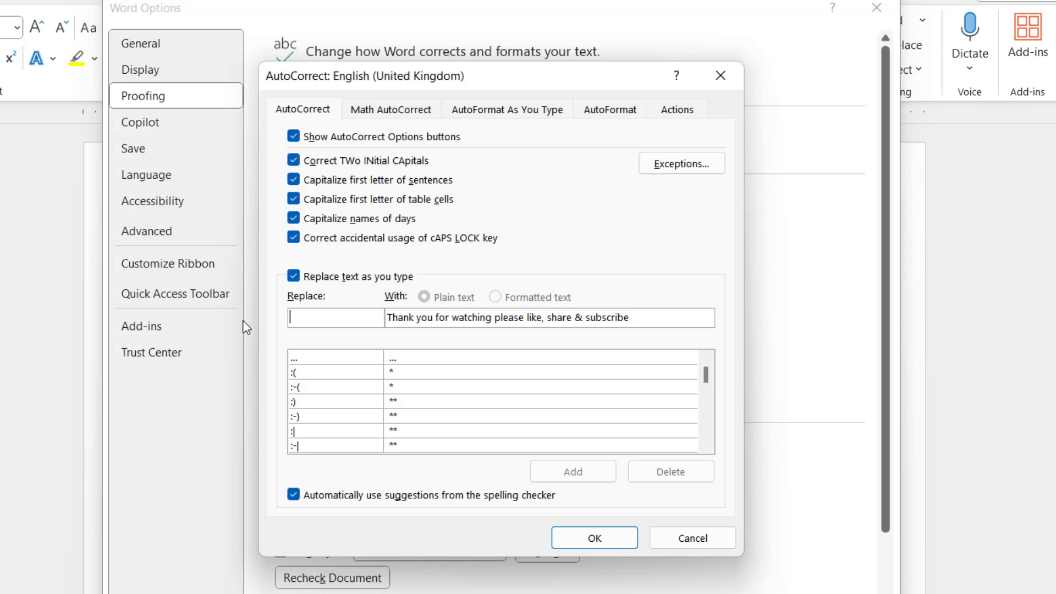
{"action": "type", "text": "\\\\"}
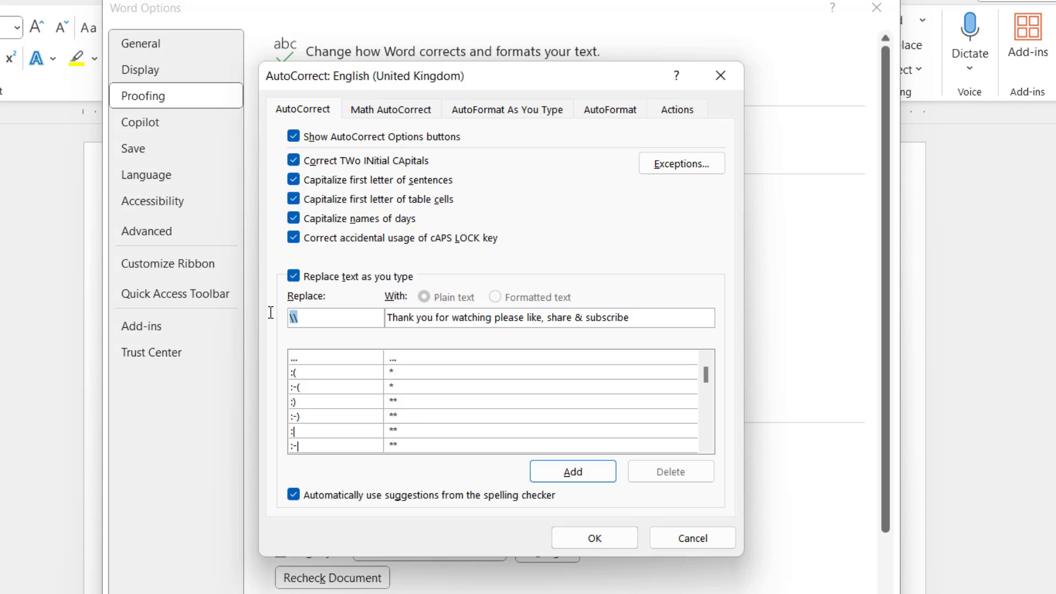
{"action": "type", "text": ".."}
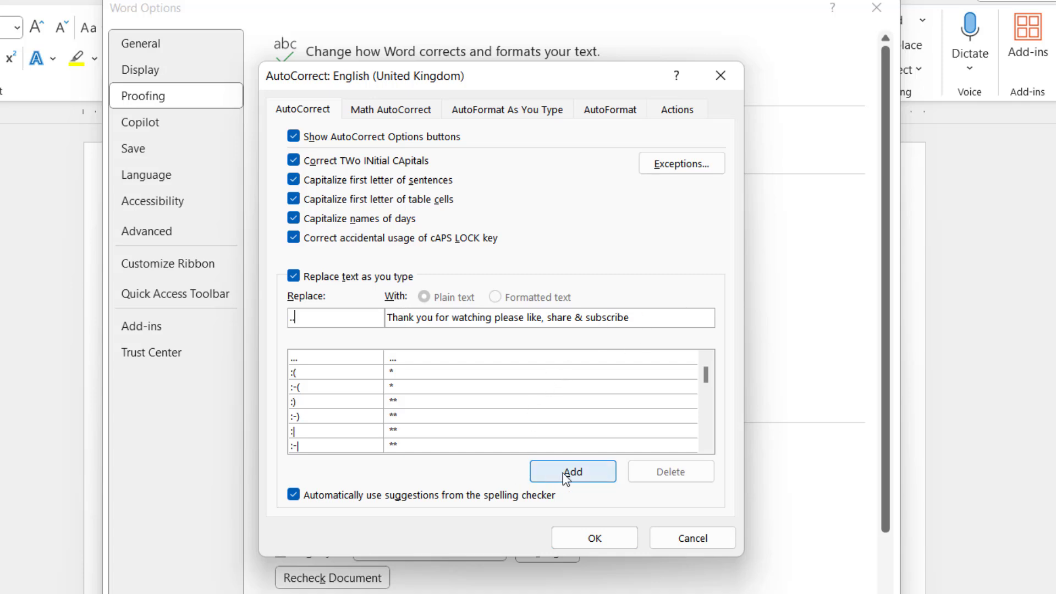
{"action": "left_click", "coordinate": [572, 471]}
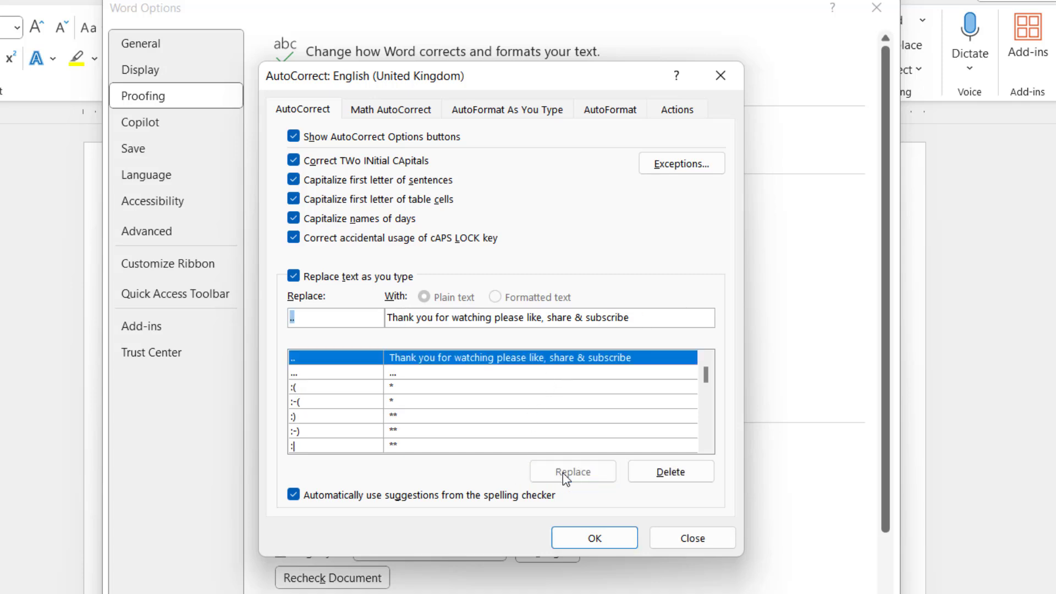
Close the settings and enter 'Thank you for watching please like, share & subscribe' twice in the document
{"action": "left_click", "coordinate": [594, 538]}
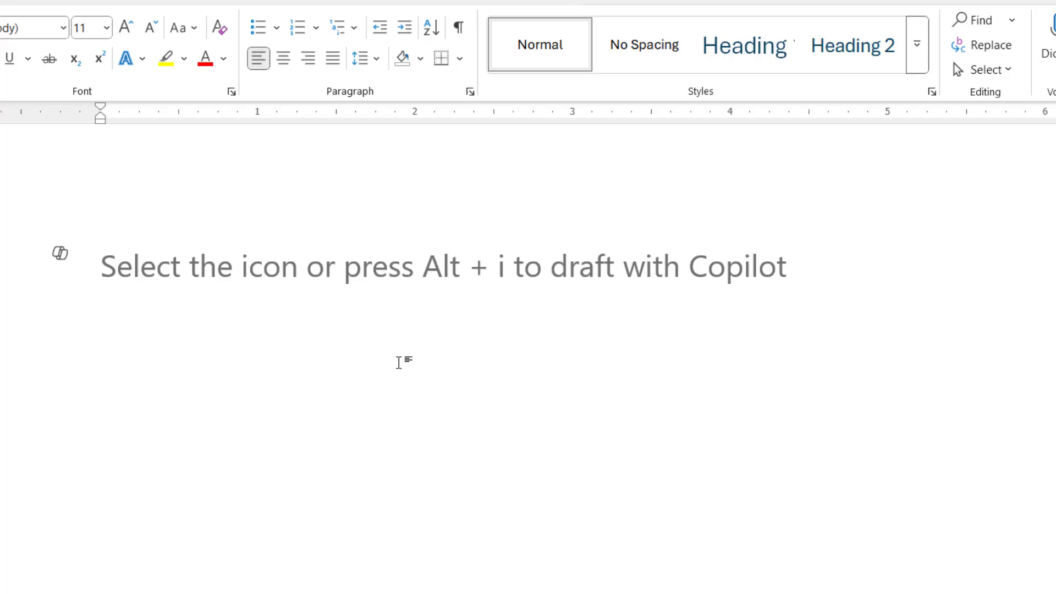
{"action": "left_click", "coordinate": [101, 266]}
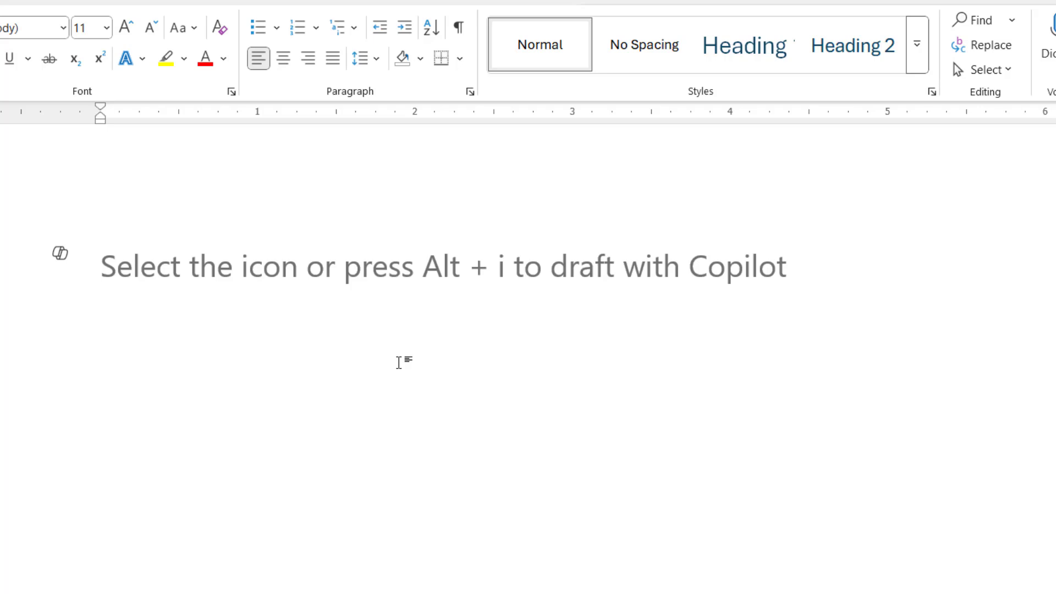
{"action": "type", "text": "Thank you for watching please like, share & subscribe"}
{"action": "type", "text": "."}
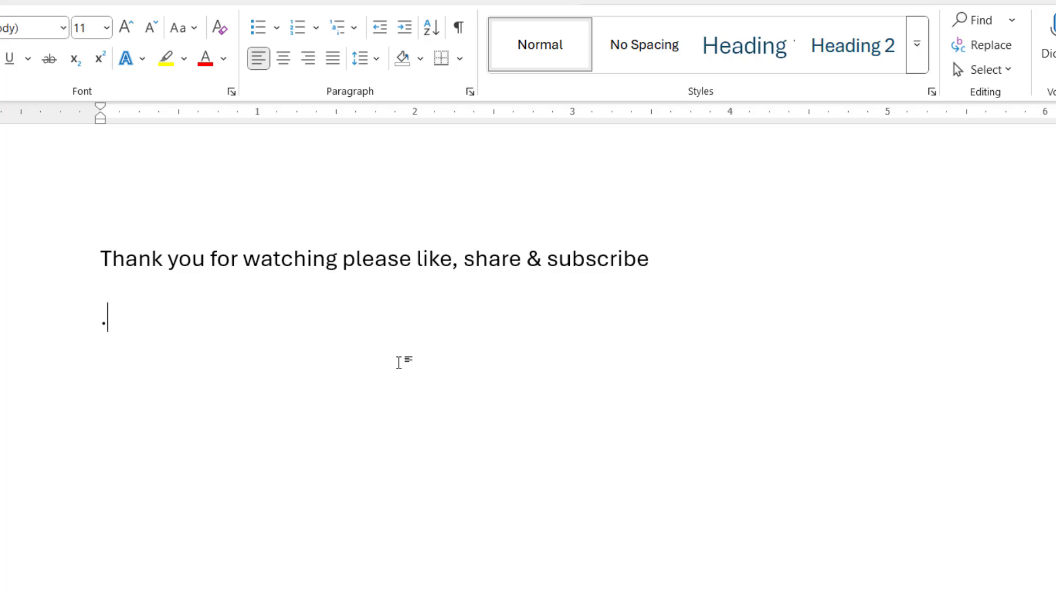
{"action": "type", "text": "Thank you for watching please like, share & subscribe"}
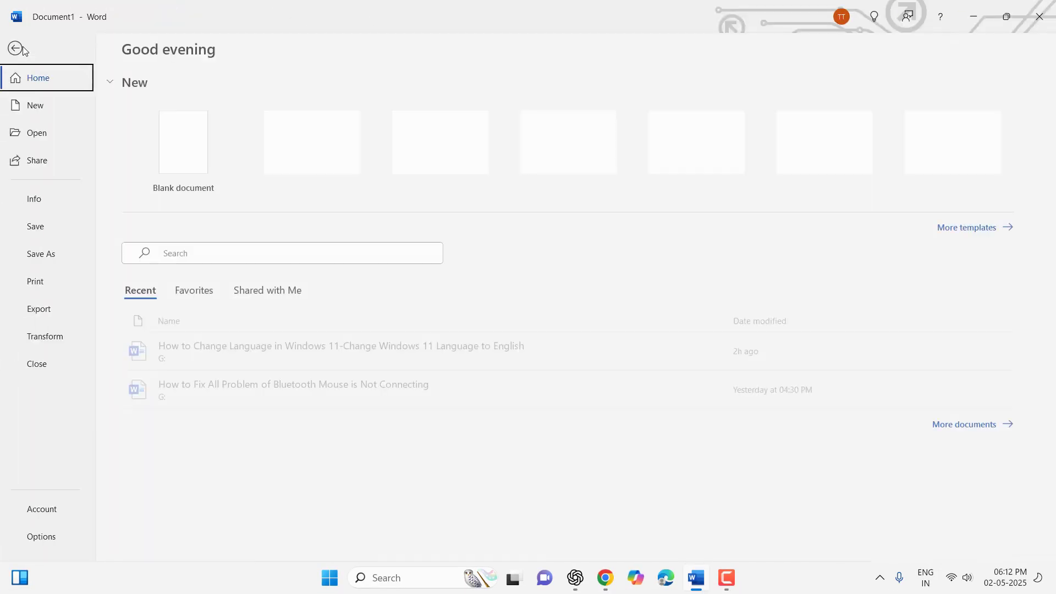
Reopen Options > Proofing > AutoCorrect Options and select the '..' thank-you entry
{"action": "left_click", "coordinate": [41, 536]}
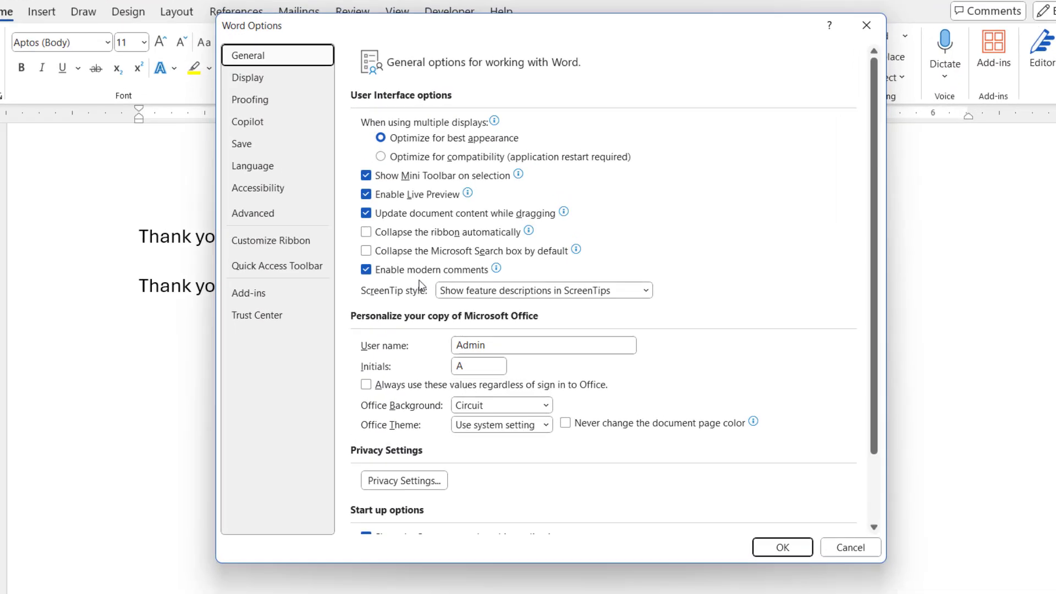
{"action": "left_click", "coordinate": [250, 99]}
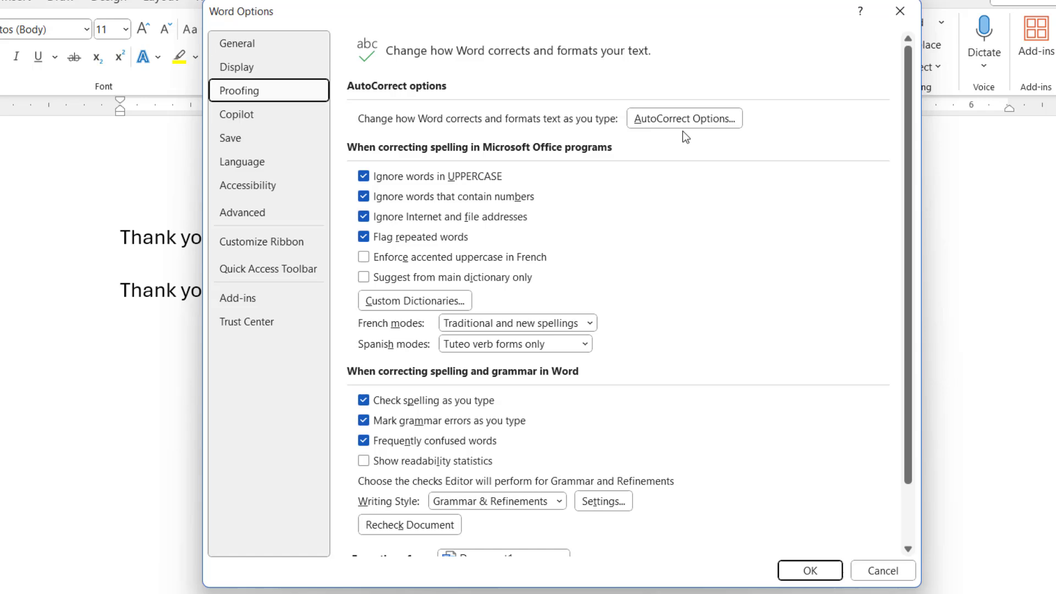
{"action": "left_click", "coordinate": [684, 119]}
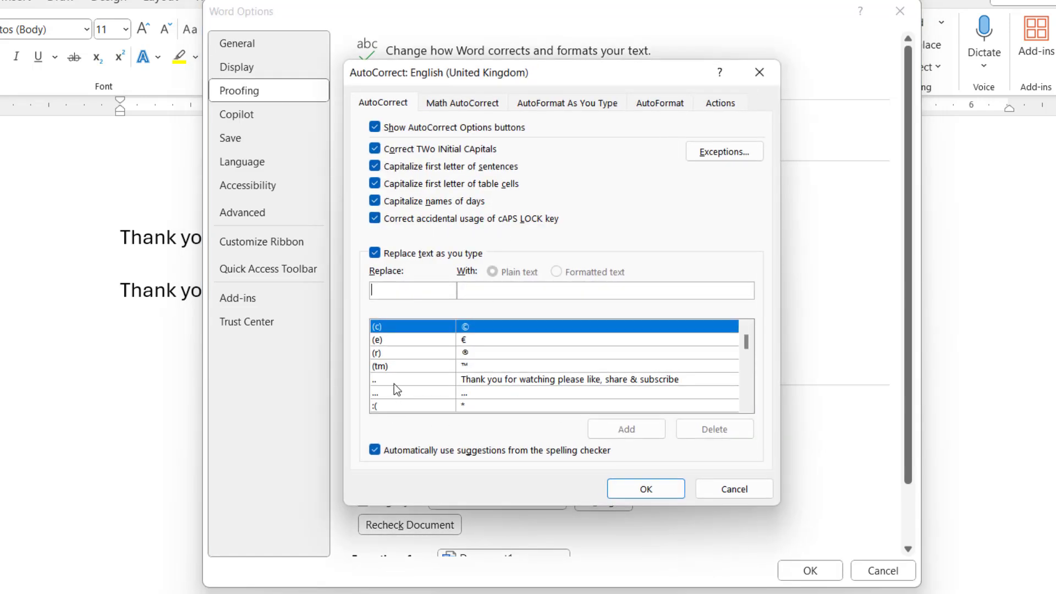
{"action": "left_click", "coordinate": [418, 378]}
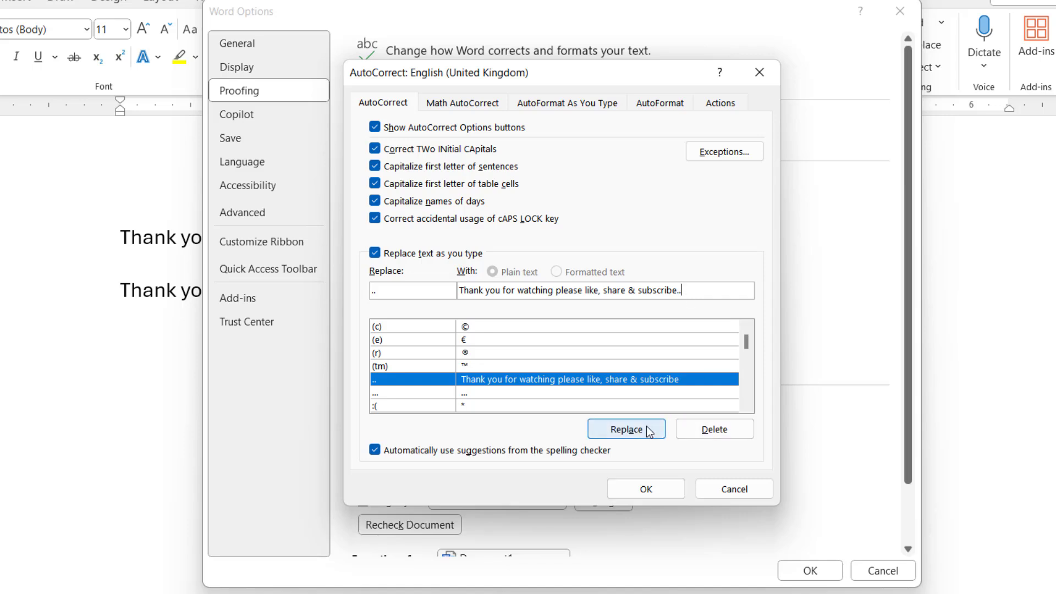
{"action": "mouse_move", "coordinate": [570, 389]}
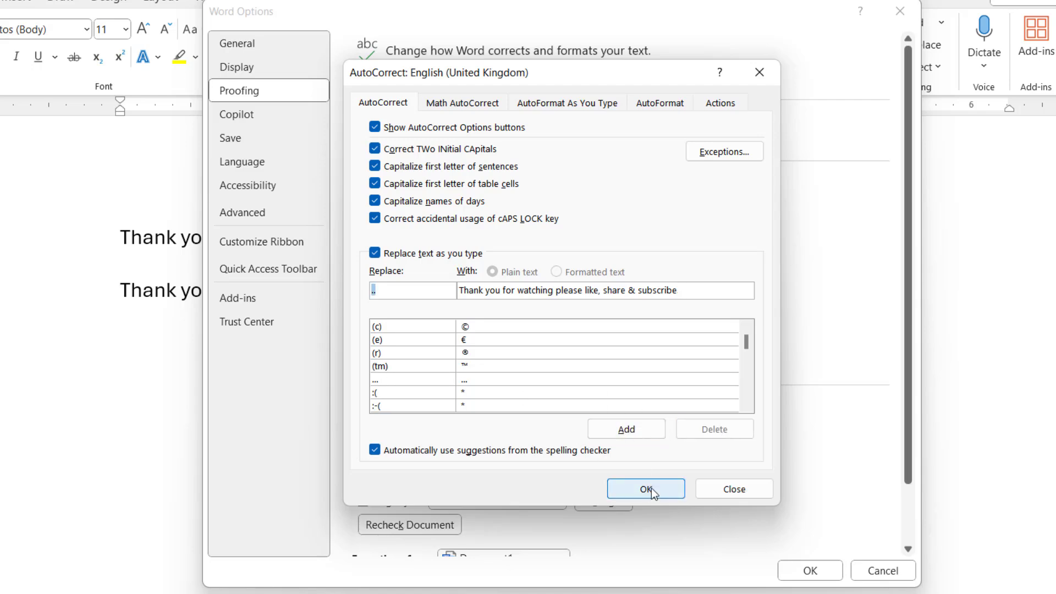
Close the AutoCorrect settings and click back into the document after the second sentence
{"action": "left_click", "coordinate": [645, 489]}
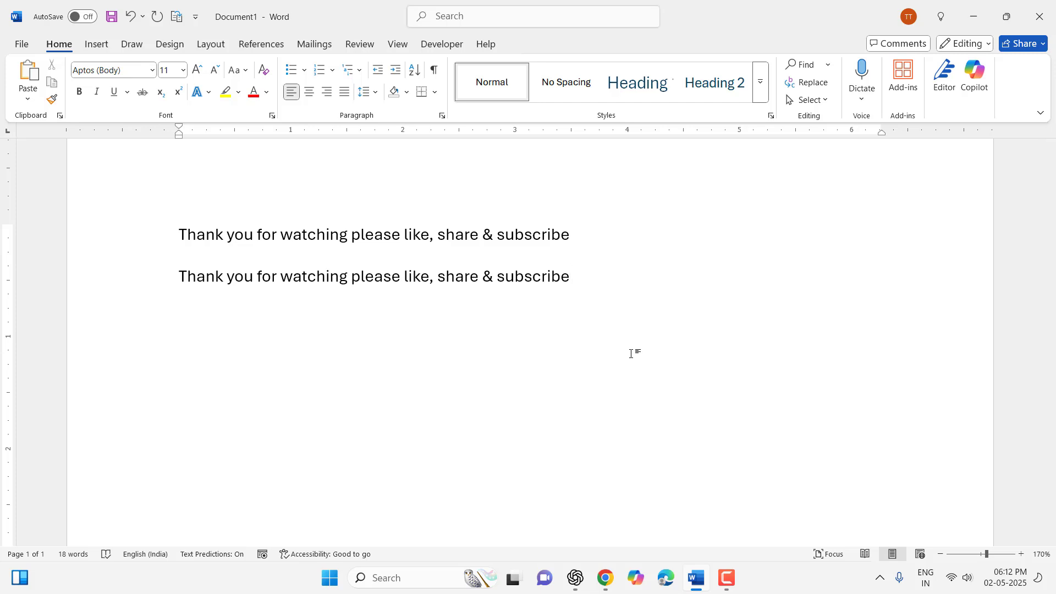
{"action": "left_click", "coordinate": [570, 276]}
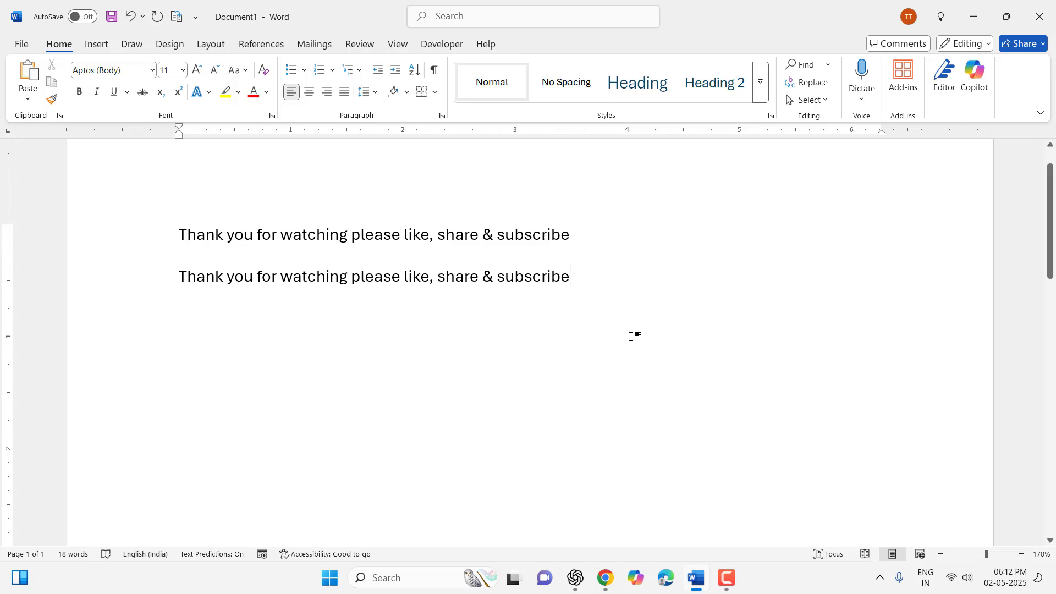